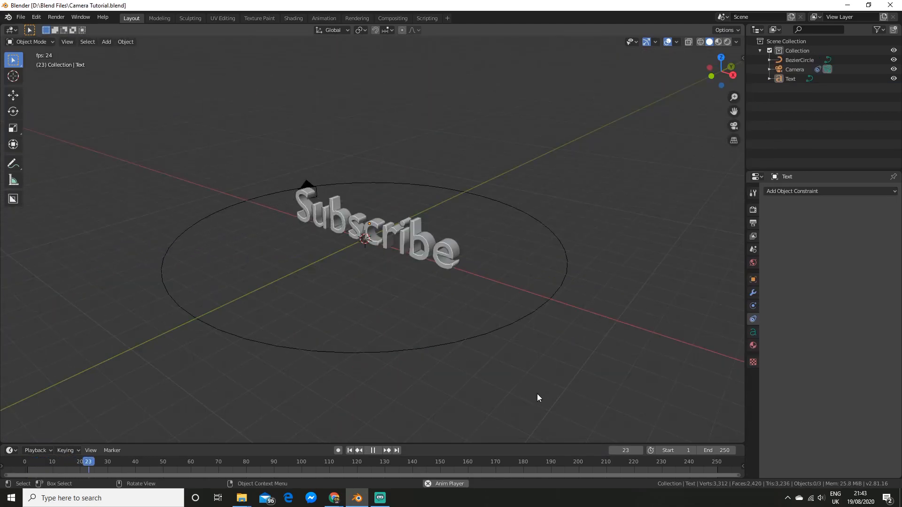
Stop playback of the tutorial file before starting a fresh default scene.
click(373, 451)
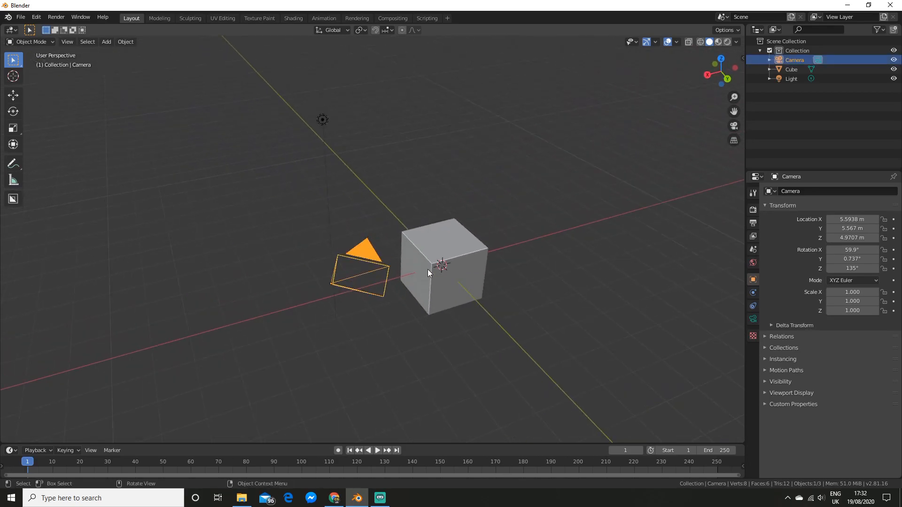
Rotate the selected camera around the global Z axis toward the cube.
key(r)
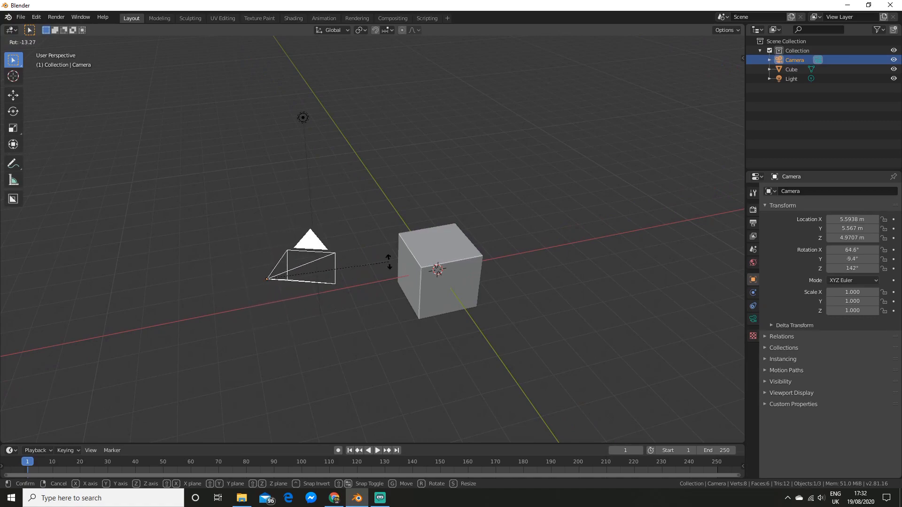
key(z)
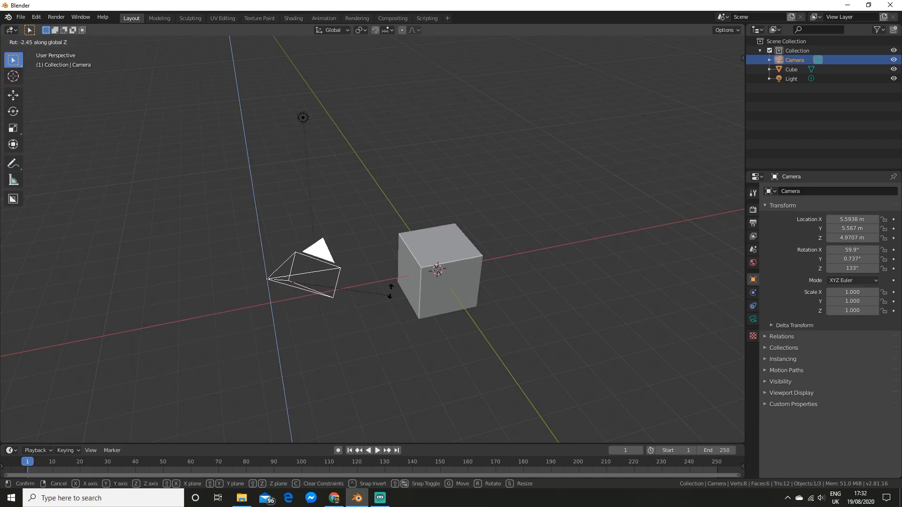
mouse_move(388, 268)
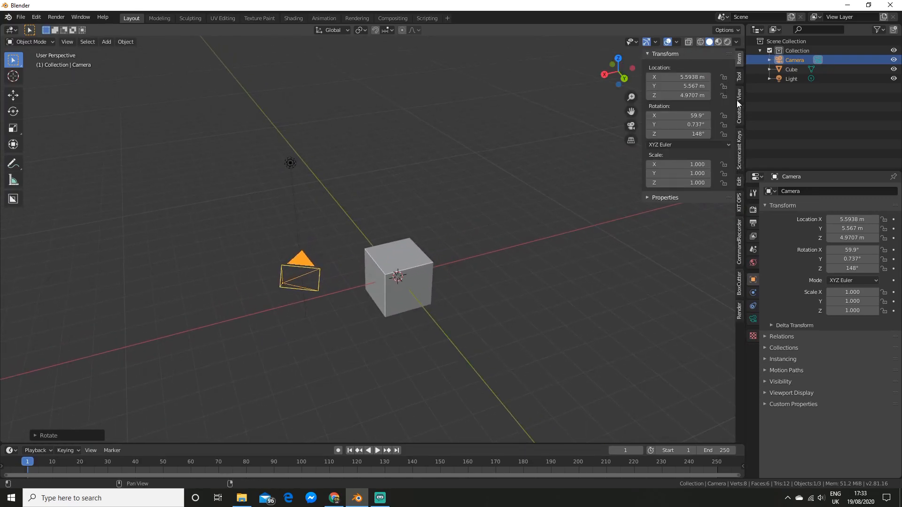
Enable Lock Camera to View in the sidebar's View tab to reposition the camera.
click(738, 96)
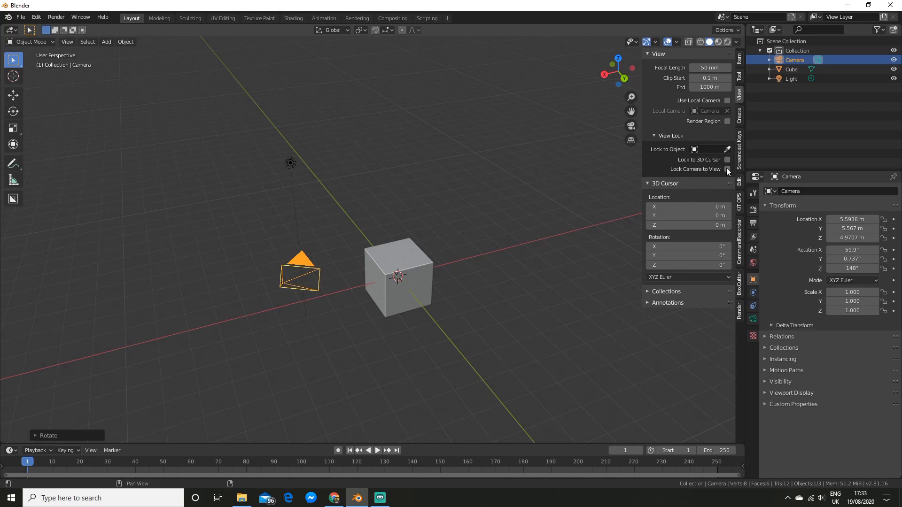
click(727, 170)
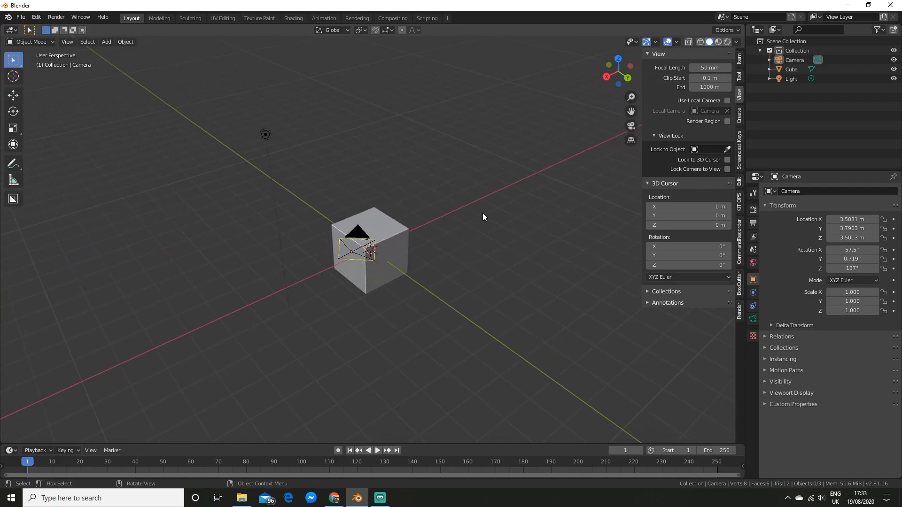
Add a Track To constraint to the camera from Object Constraint Properties.
drag(483, 217, 379, 224)
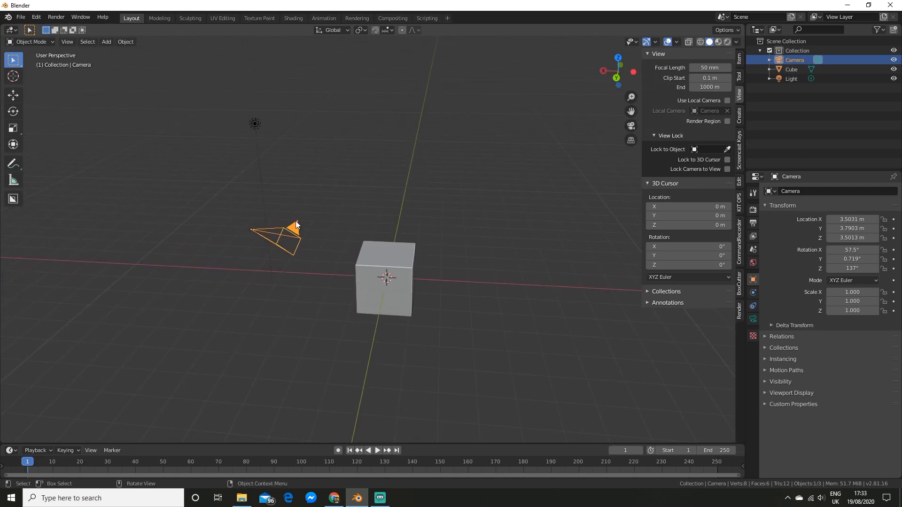
click(752, 307)
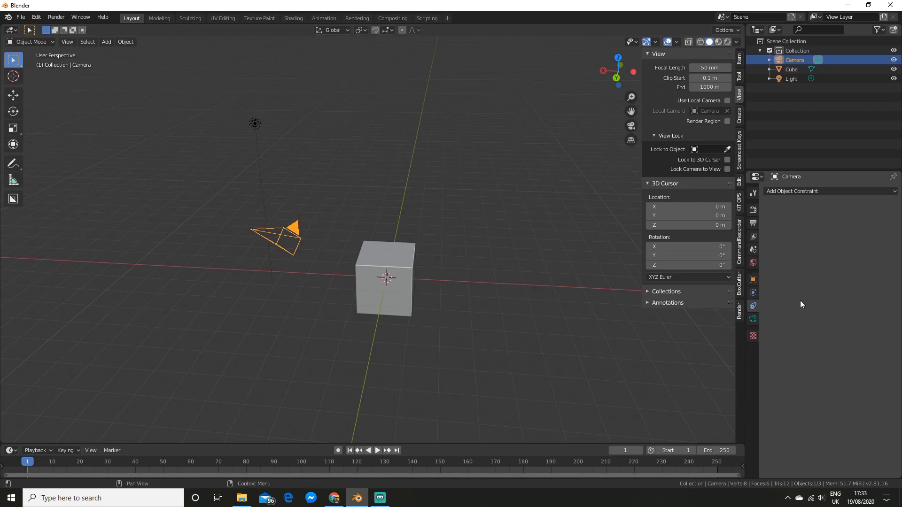
click(831, 192)
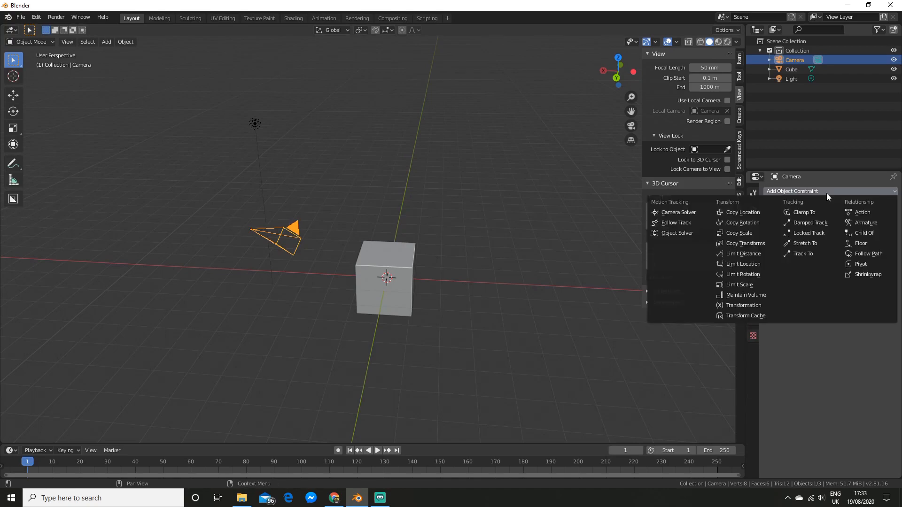
click(803, 254)
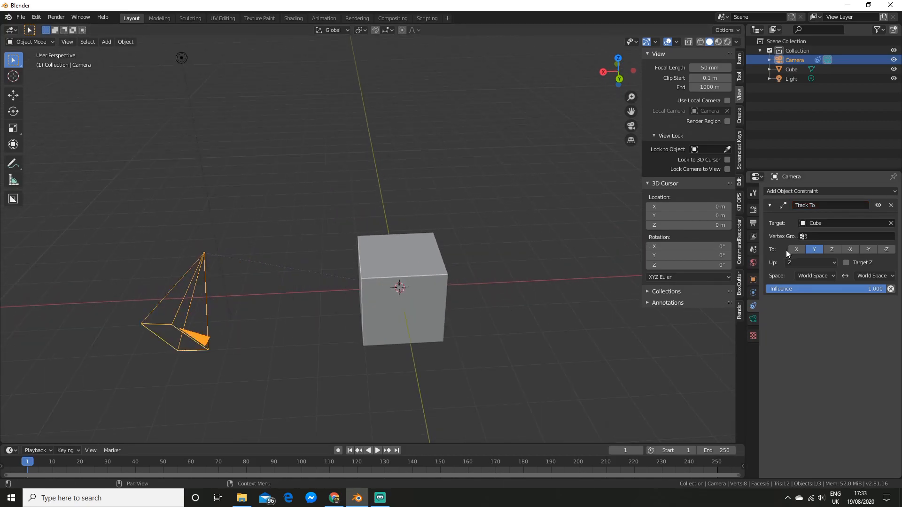
mouse_move(886, 249)
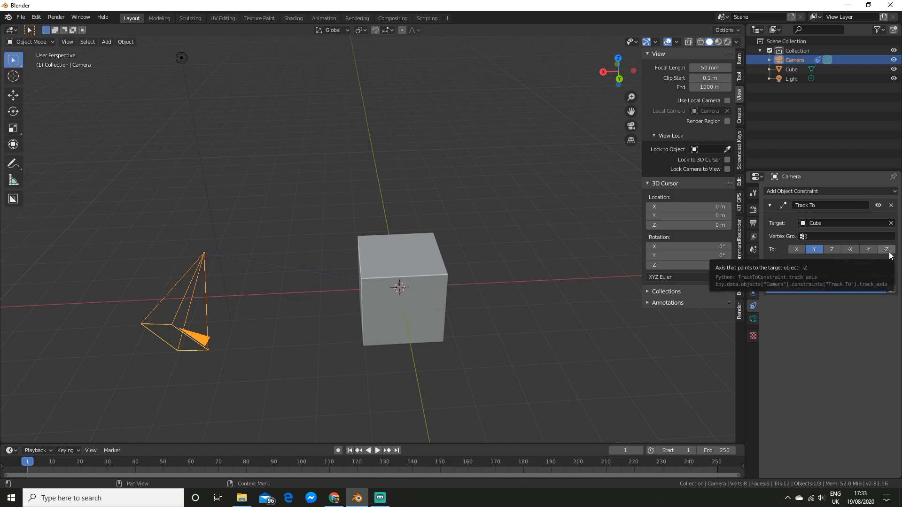
Set the Track To constraint to aim -Z at the cube with Y as up, and check the aim.
click(886, 250)
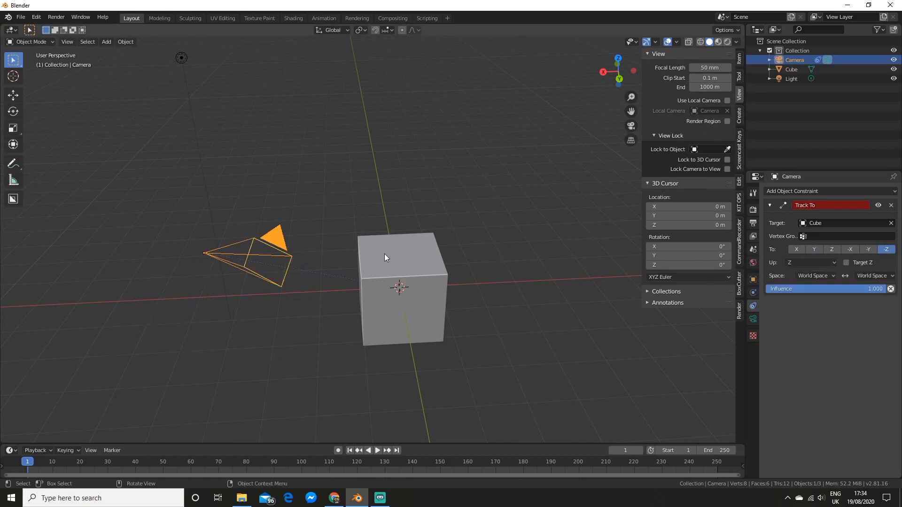
click(810, 264)
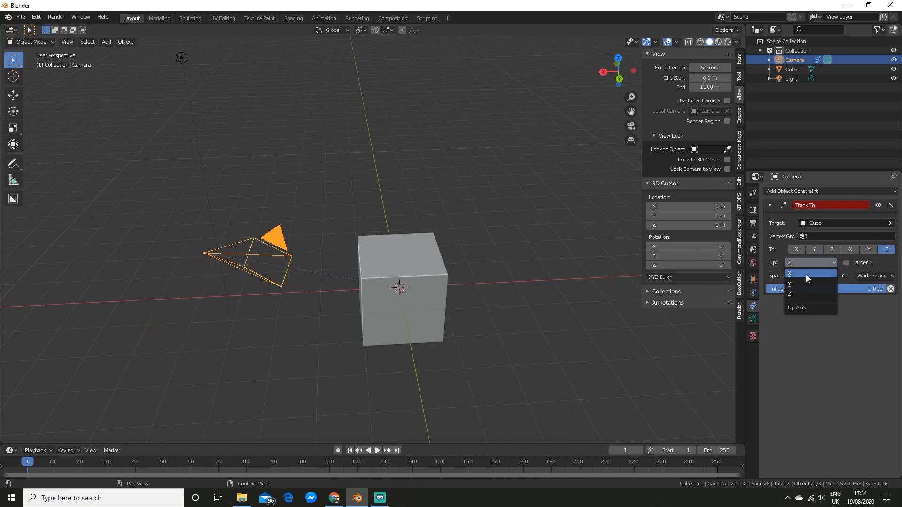
click(789, 284)
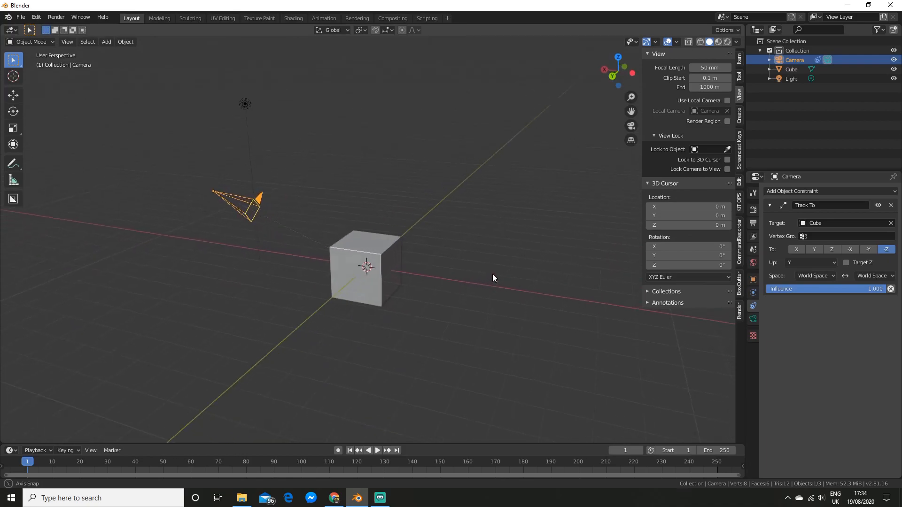
drag(493, 279, 444, 297)
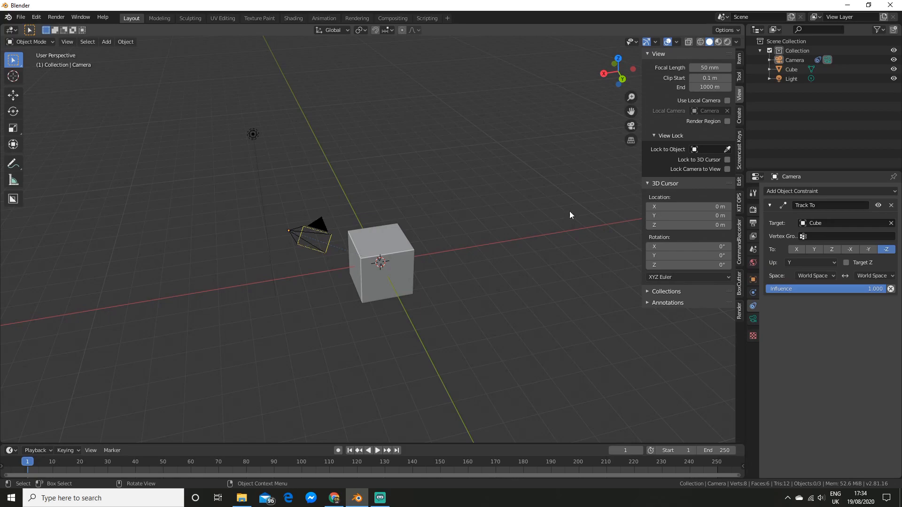
mouse_move(455, 222)
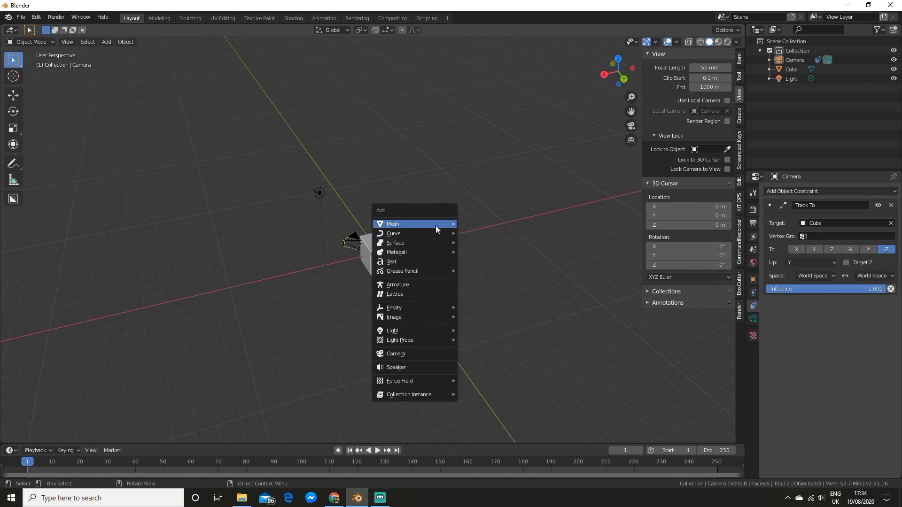
mouse_move(393, 233)
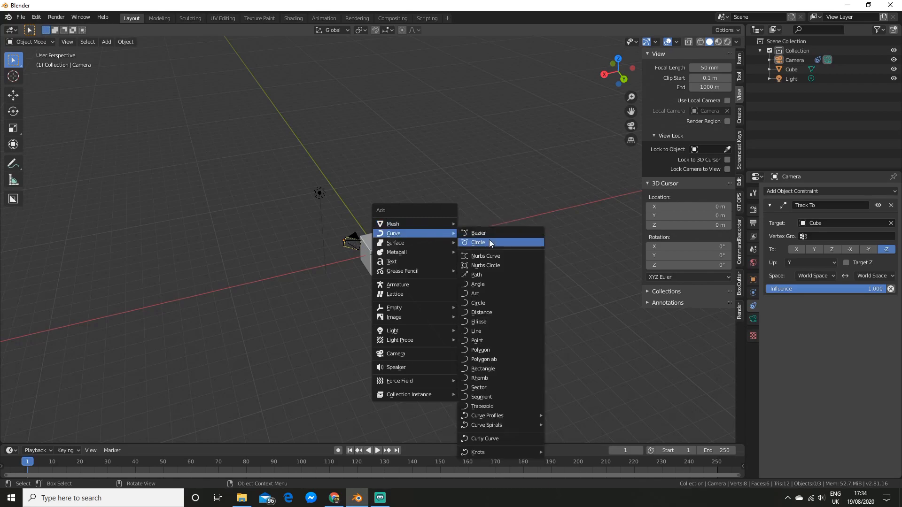
Add a Bezier circle and scale it up to surround the cube and camera.
click(477, 242)
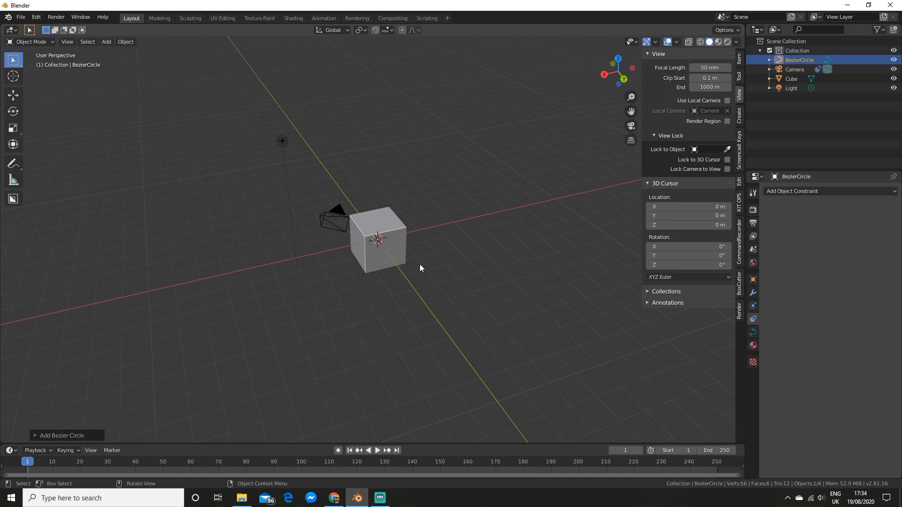
key(s)
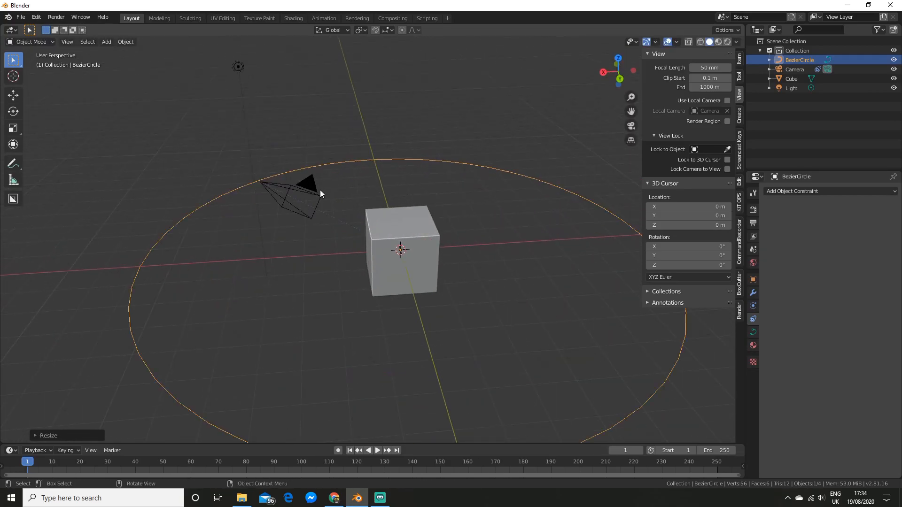
click(795, 70)
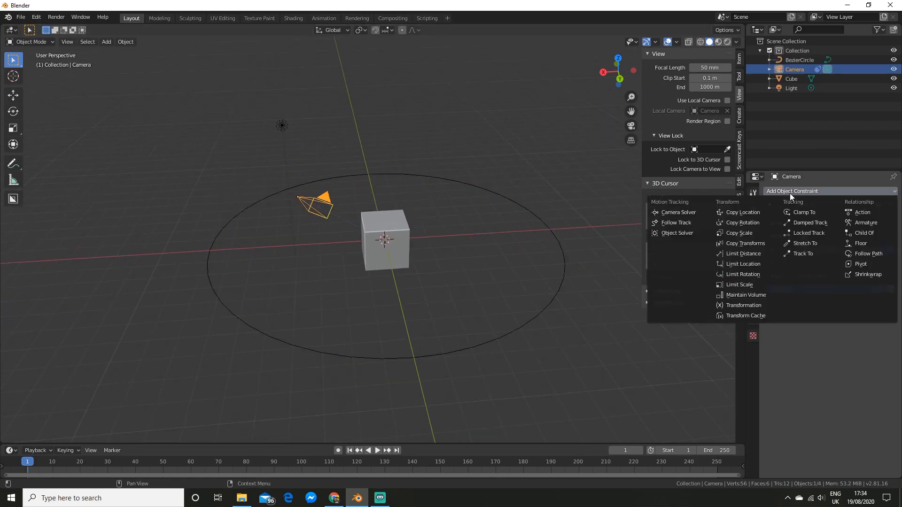
mouse_move(868, 253)
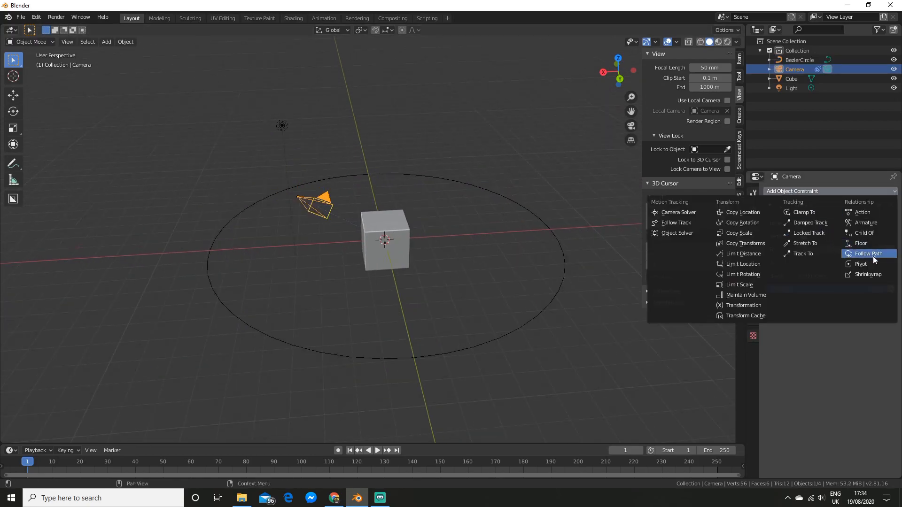
Add a Follow Path constraint on BezierCircle with Follow Curve on, forward Z and up Y.
click(869, 253)
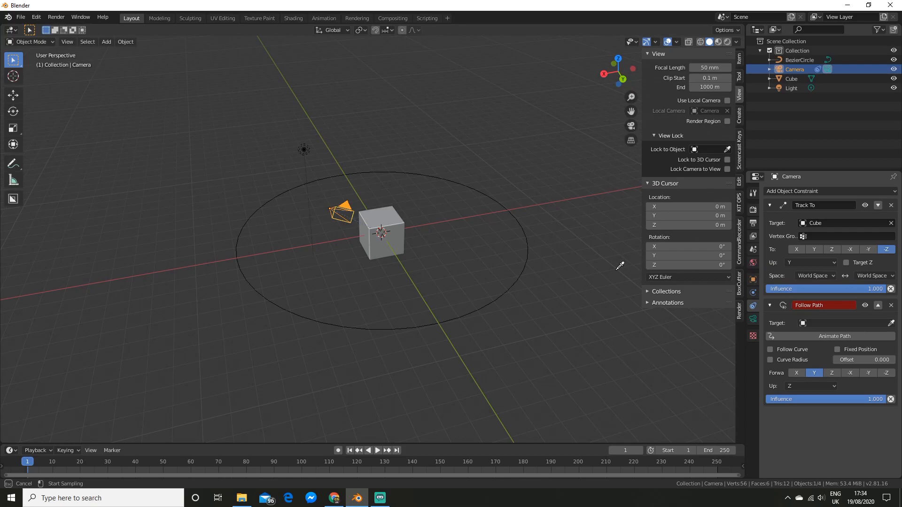
click(842, 323)
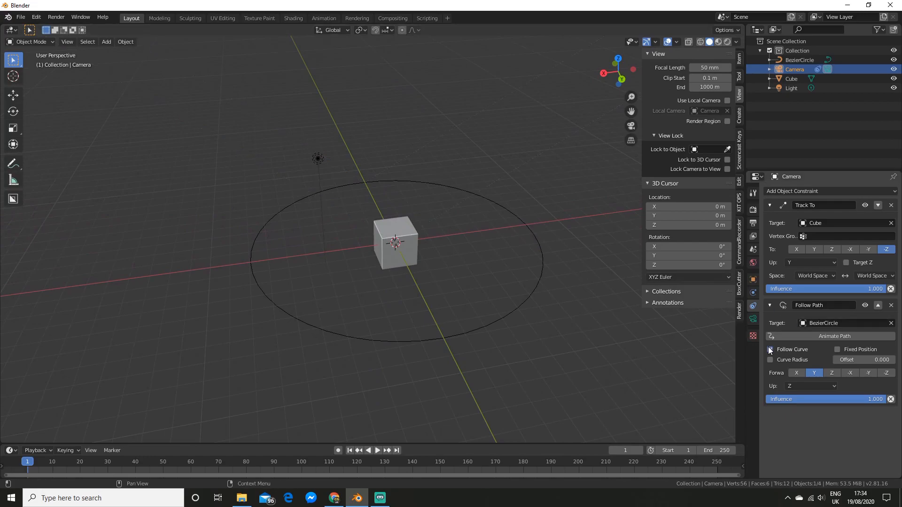
click(770, 349)
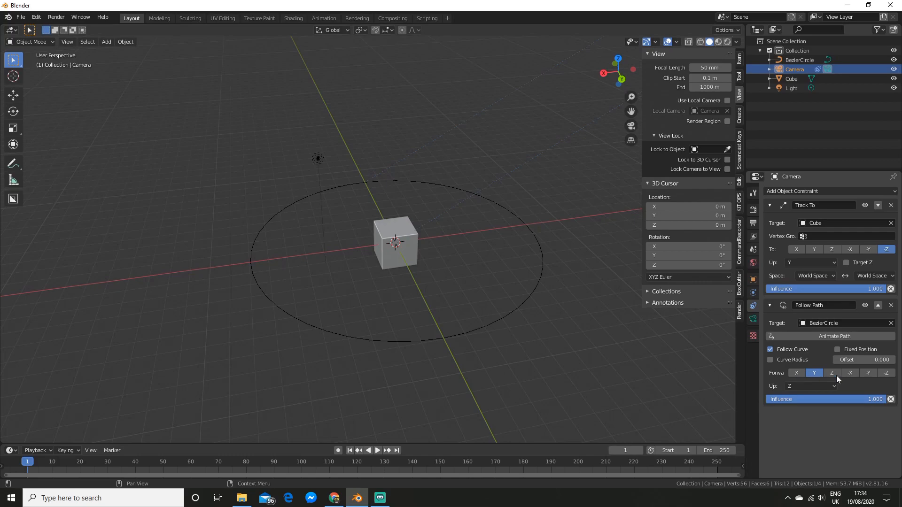
click(886, 373)
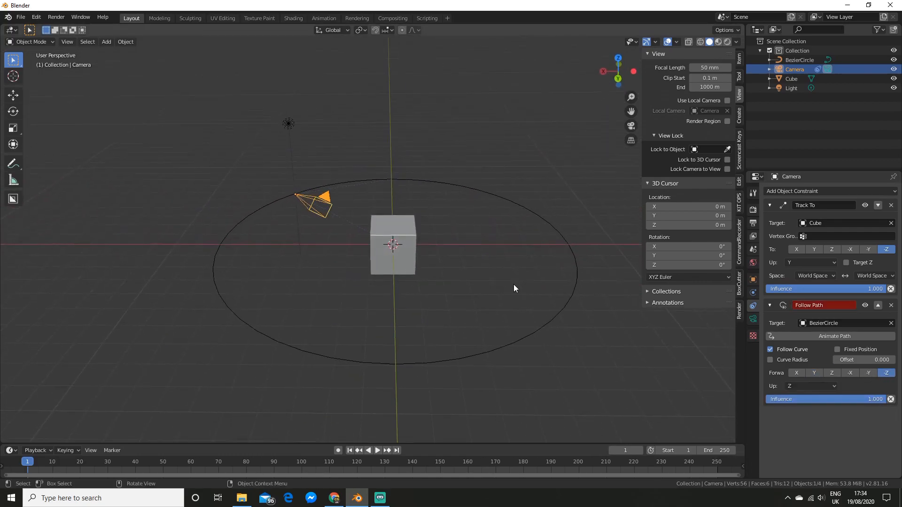
click(810, 387)
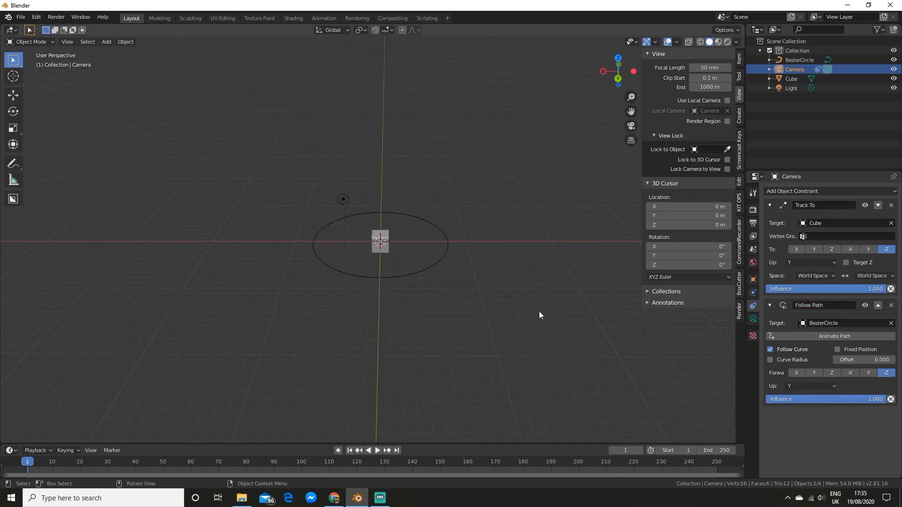
drag(539, 315, 285, 233)
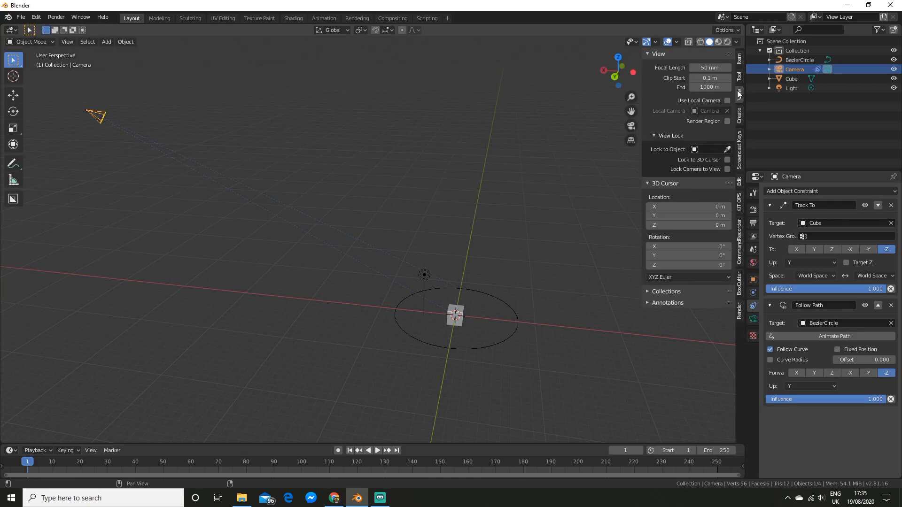
Show the camera's transform values in the sidebar's Item tab and view the scene.
click(739, 61)
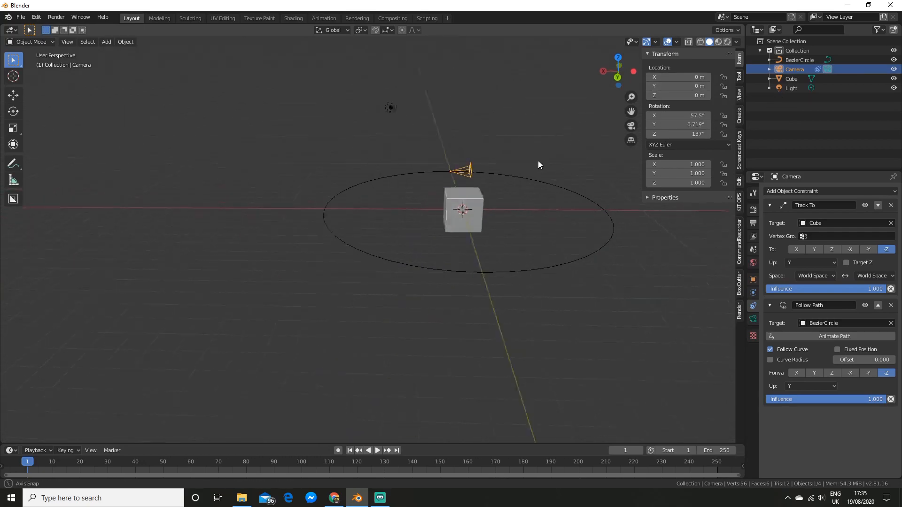
drag(539, 166, 561, 235)
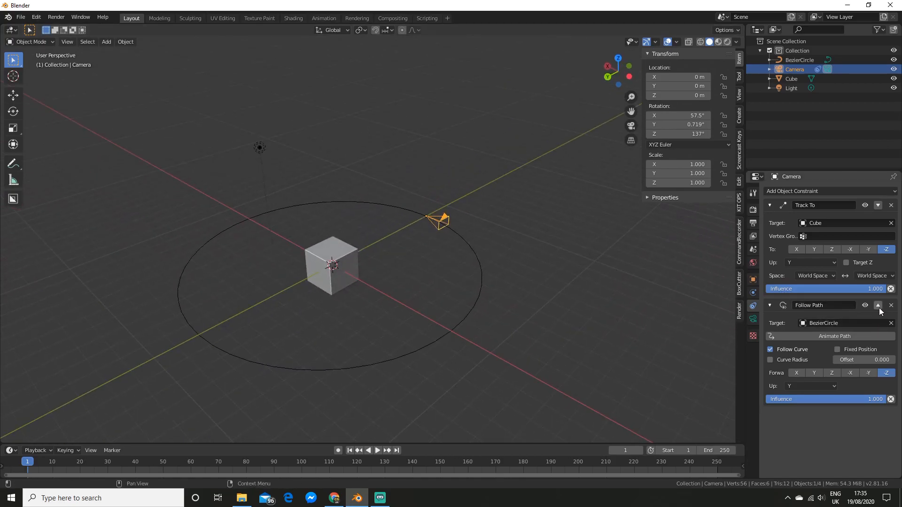
Move the Follow Path constraint above Track To and watch the camera follow the path.
click(878, 304)
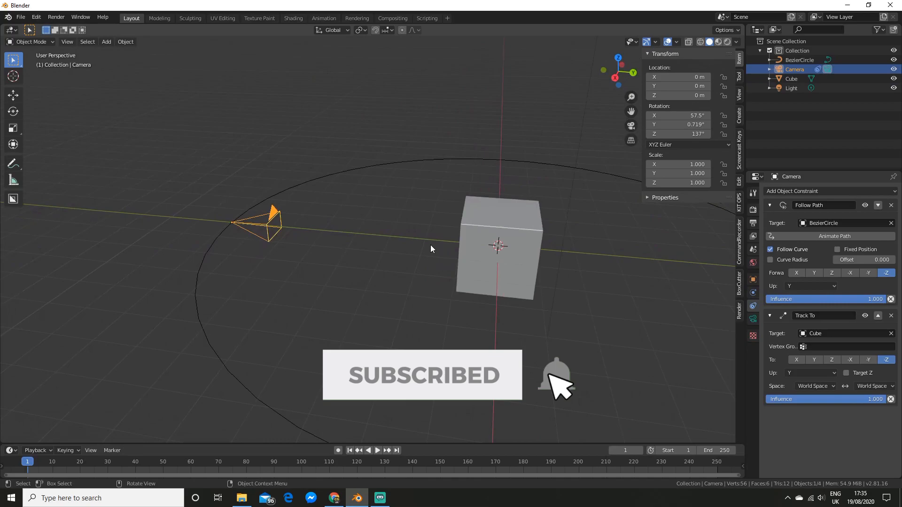
drag(431, 248, 455, 262)
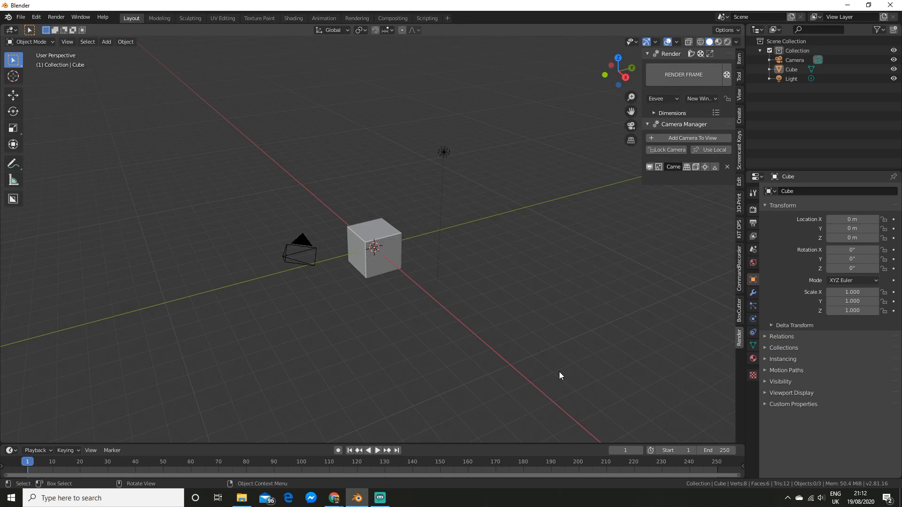
mouse_move(528, 332)
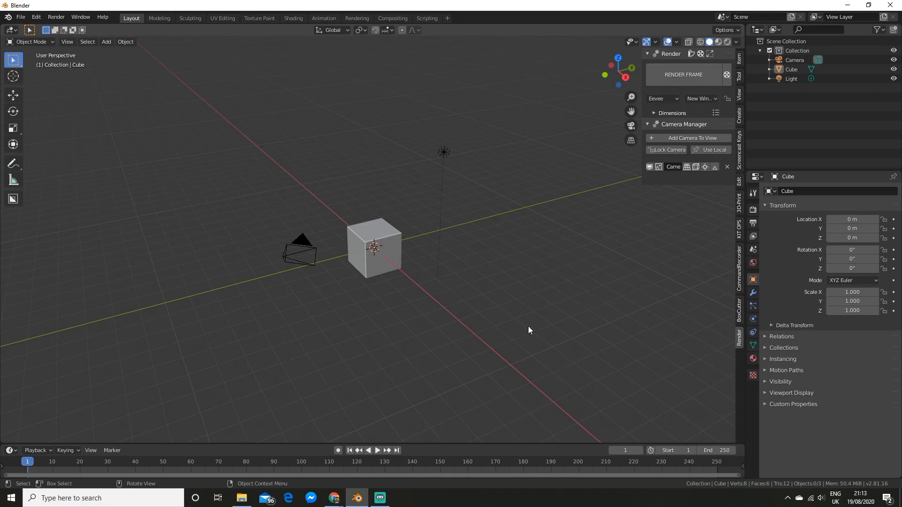
drag(529, 330, 499, 329)
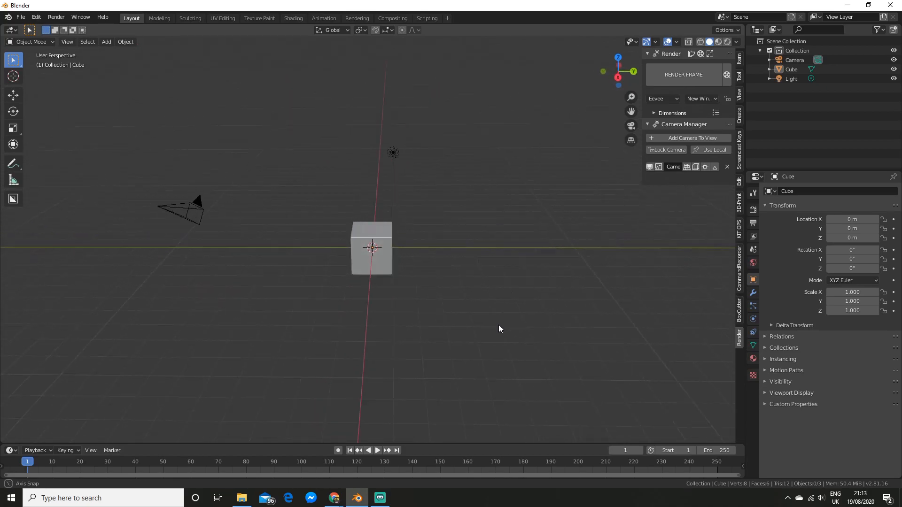
drag(499, 328, 529, 318)
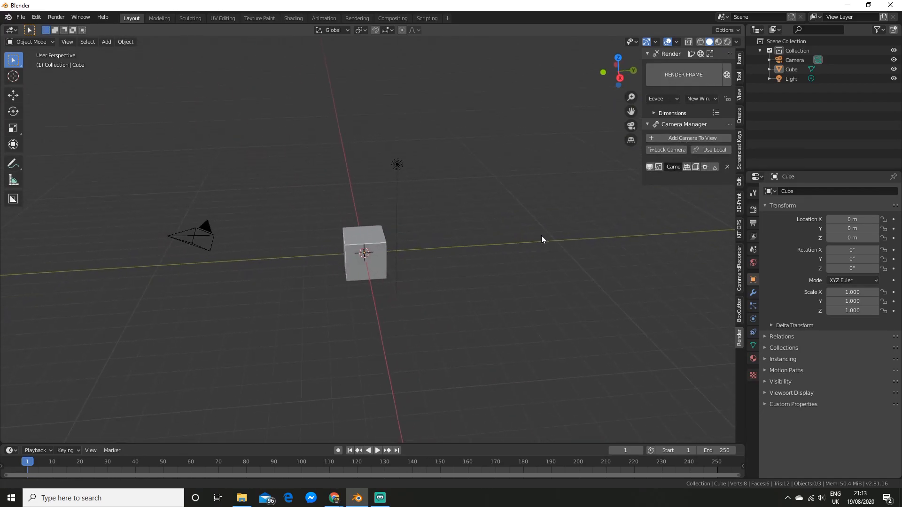
click(688, 137)
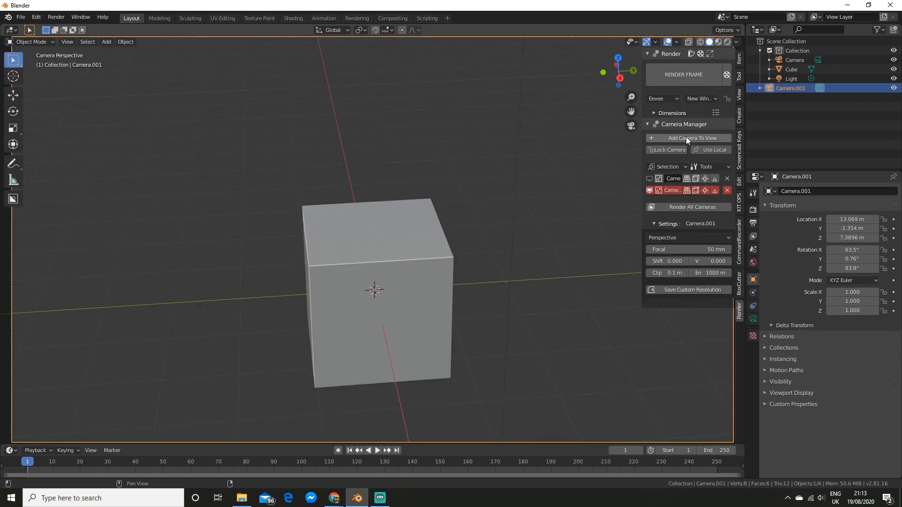
Look through the new Camera.001 and set its focal length to 56 mm.
click(688, 138)
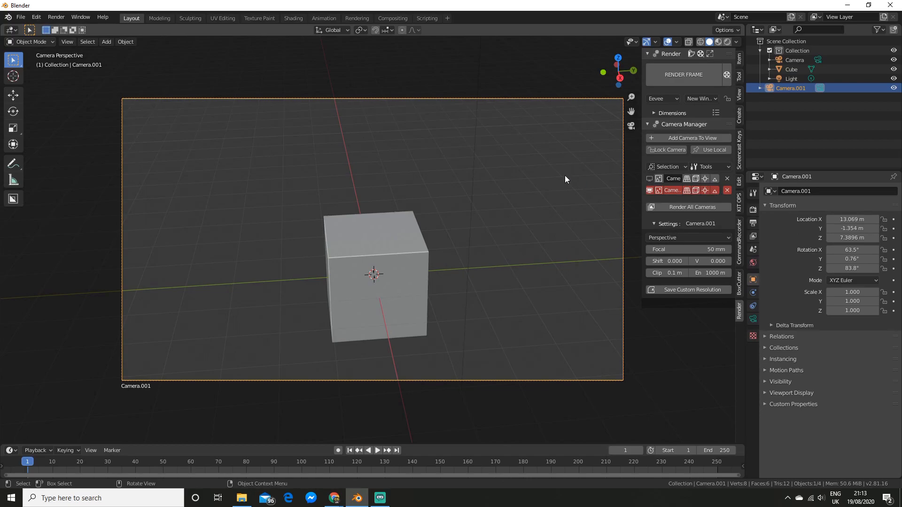
mouse_move(712, 149)
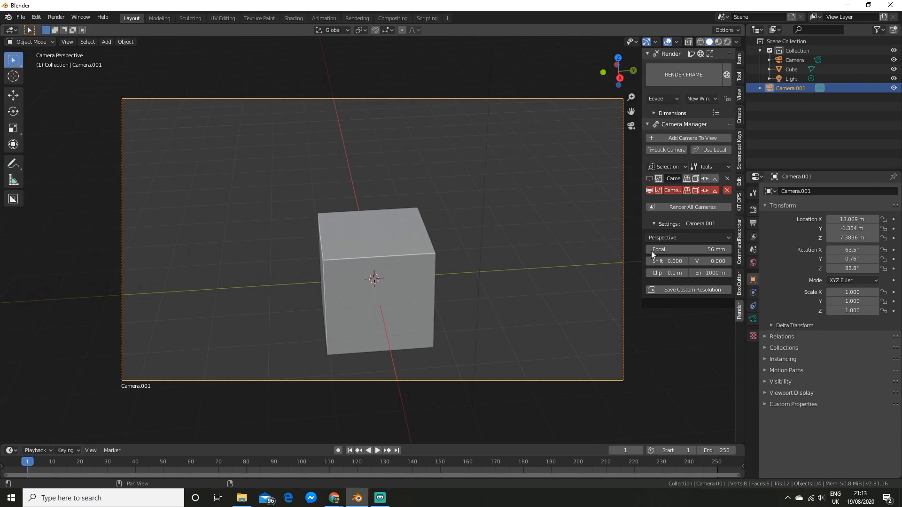
click(753, 306)
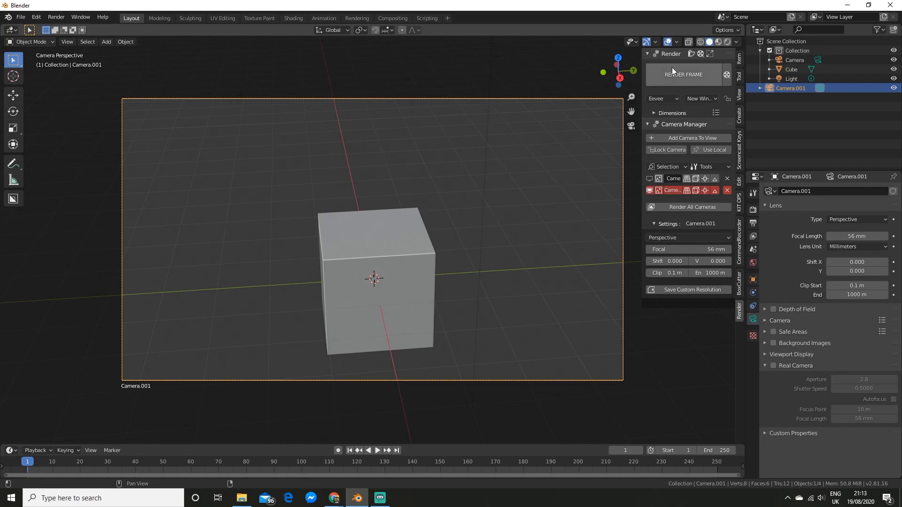
mouse_move(701, 82)
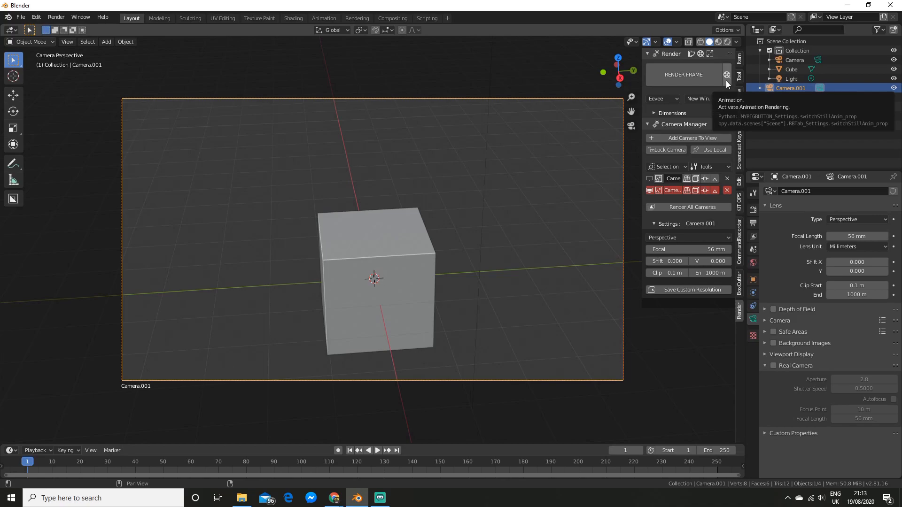
Show Camera.001's lens settings with the Real Camera section in the Properties editor.
click(727, 75)
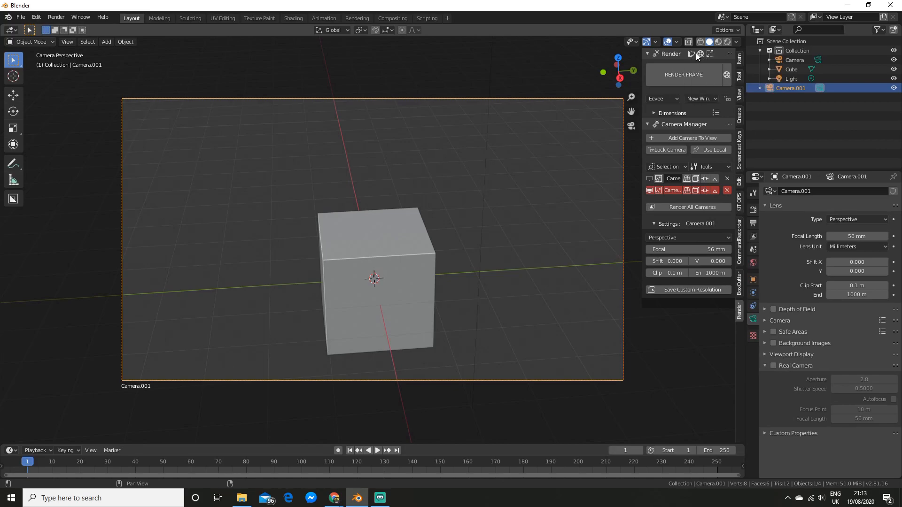
mouse_move(700, 54)
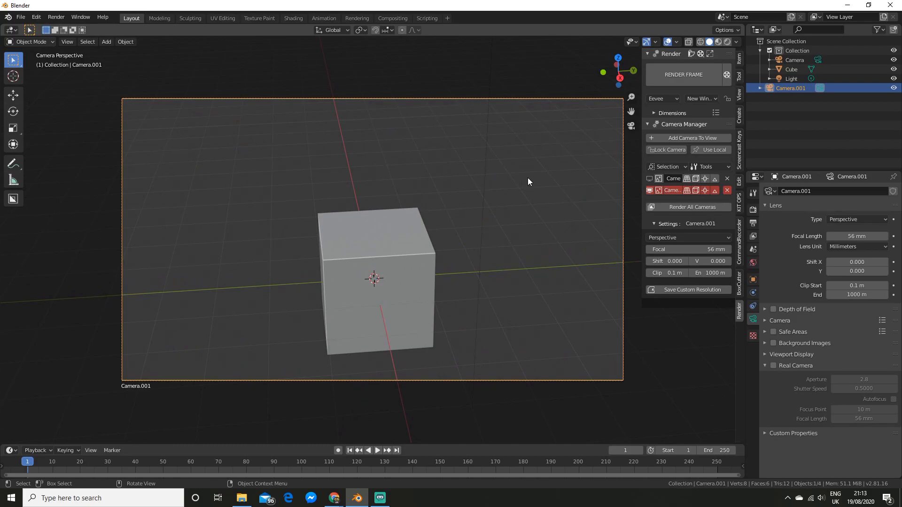
mouse_move(536, 193)
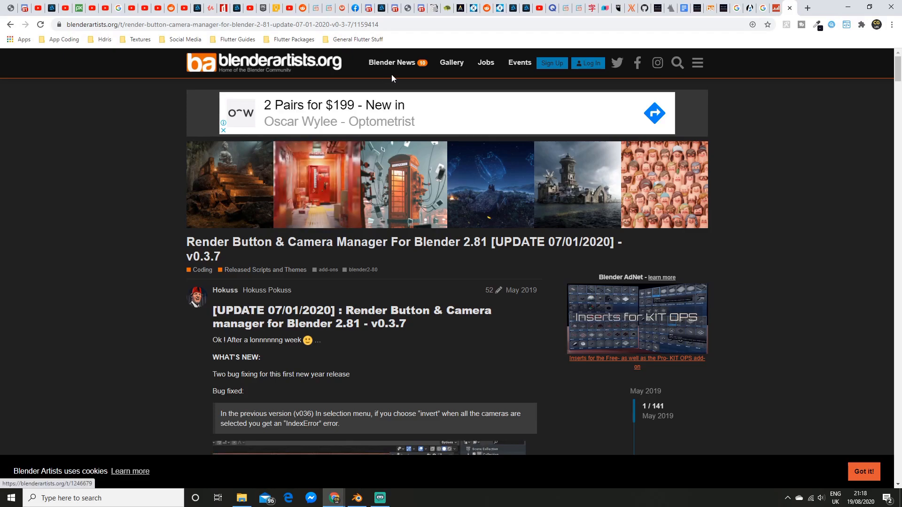
Scroll the blenderartists.org Render Button & Camera Manager thread down to its Download link.
click(395, 20)
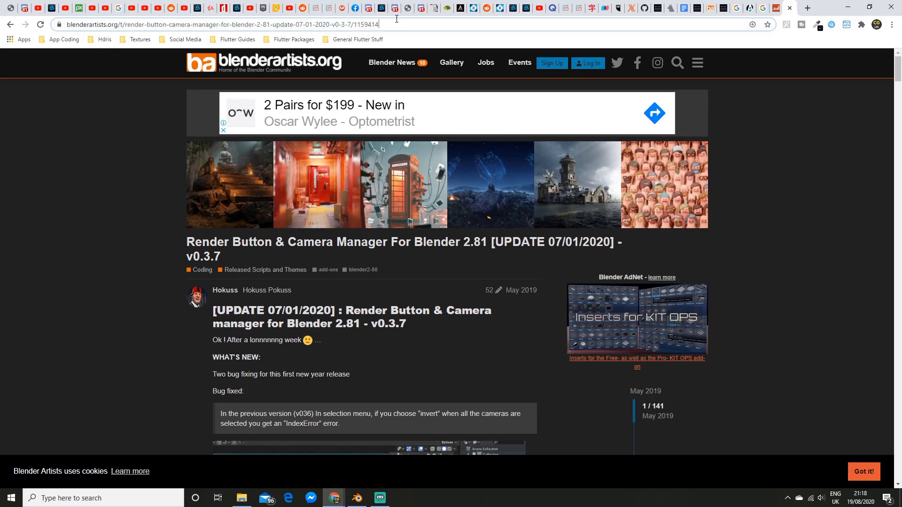
scroll(down, 3)
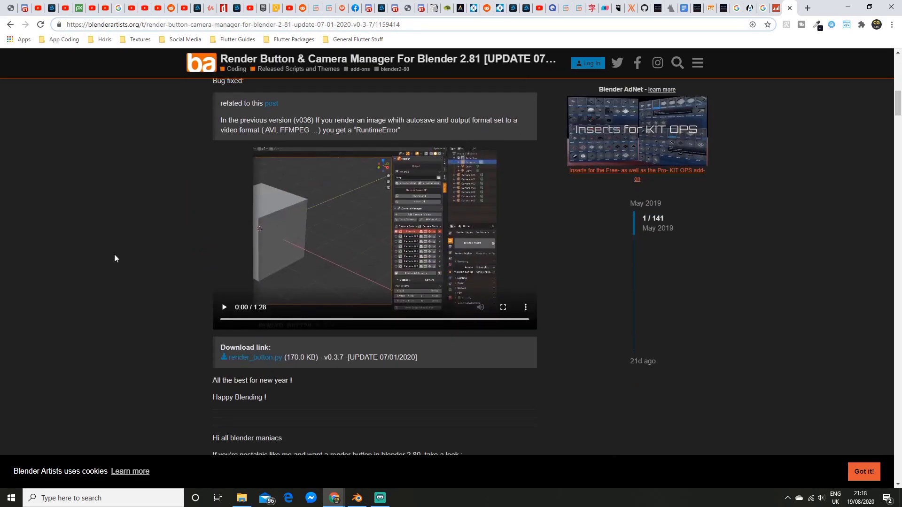
scroll(down, 3)
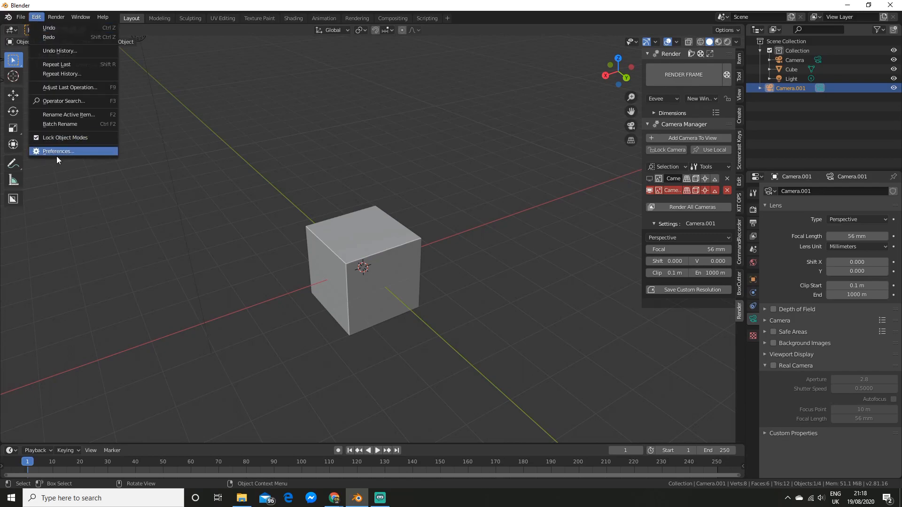
Review the Add-ons preferences, then hide the Camera Manager sidebar with N.
click(59, 151)
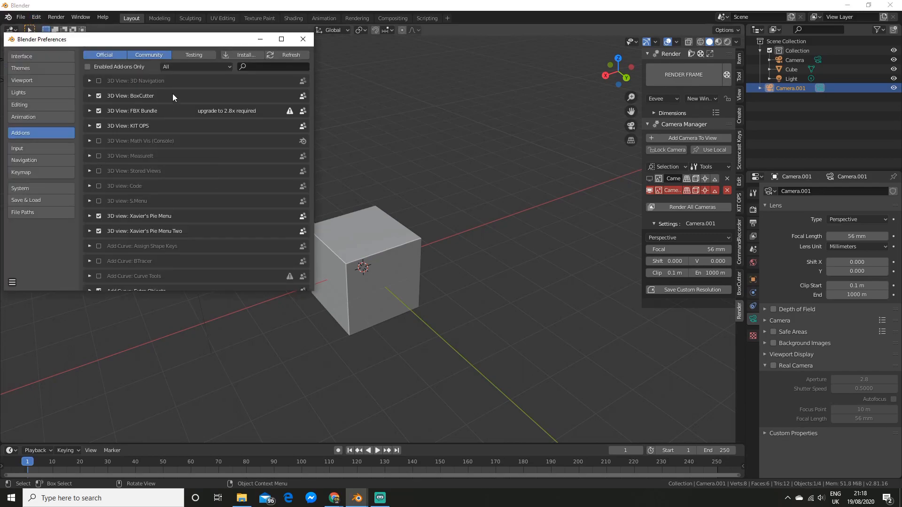
mouse_move(243, 56)
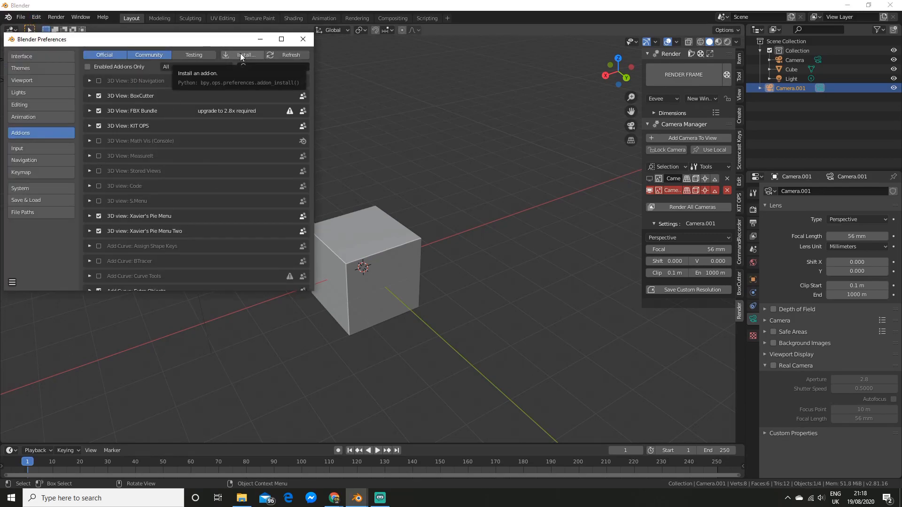
click(303, 40)
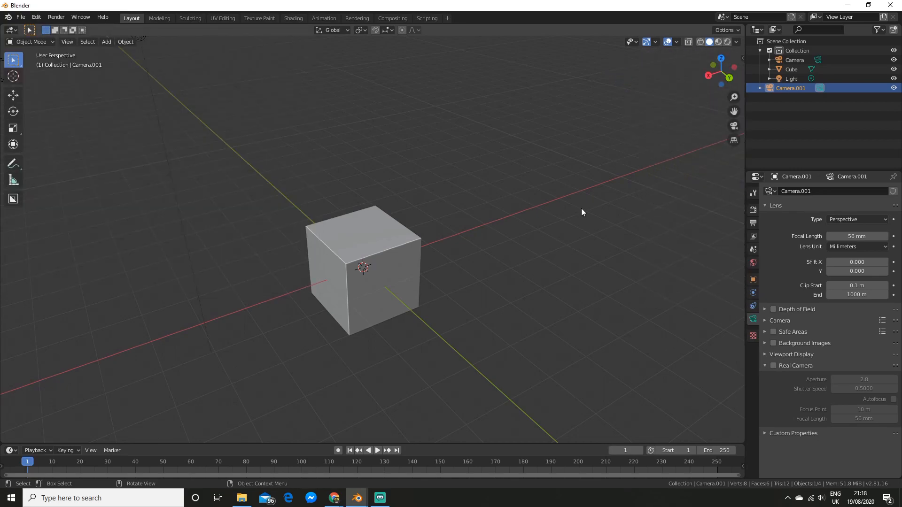
mouse_move(571, 284)
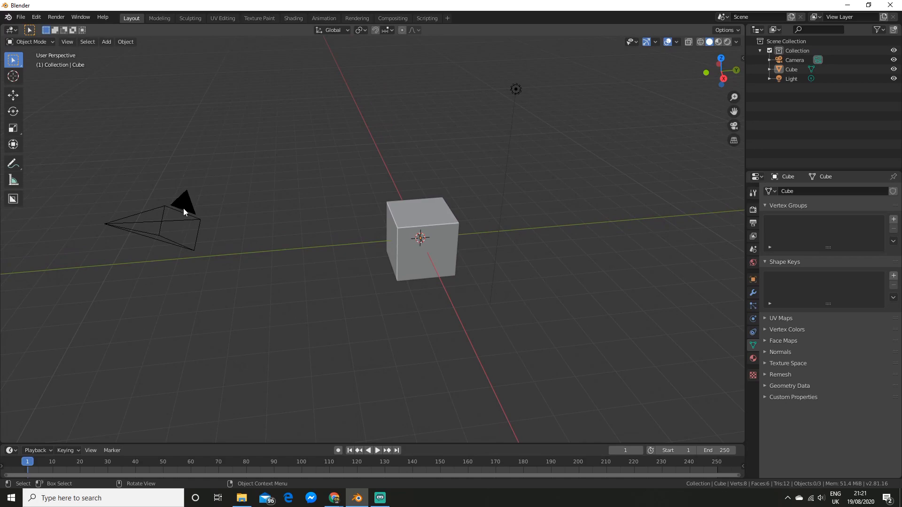
Select the scene camera to show its Real Camera and Depth of Field settings, orbiting the cube.
click(184, 213)
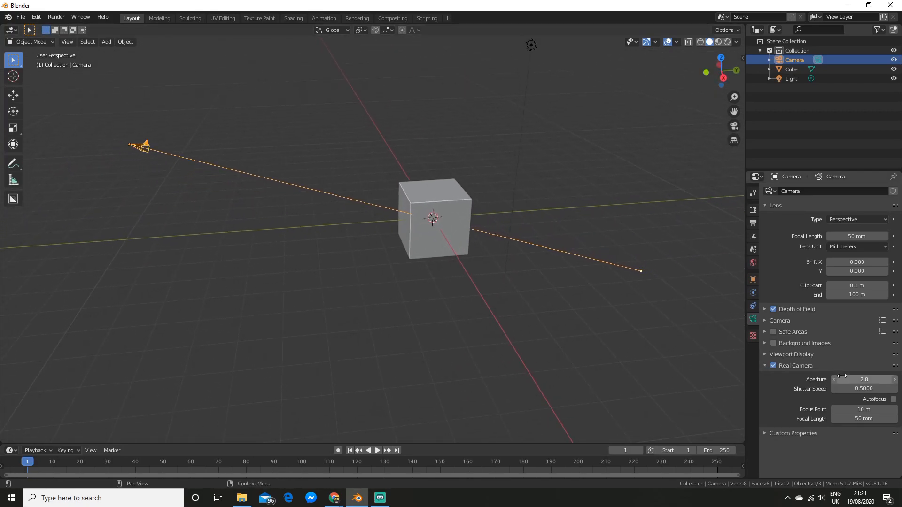
mouse_move(864, 435)
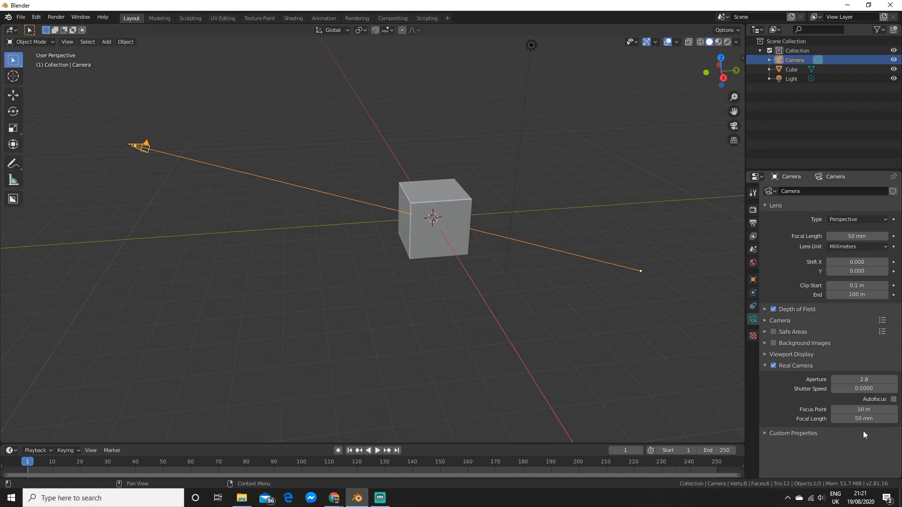
mouse_move(865, 379)
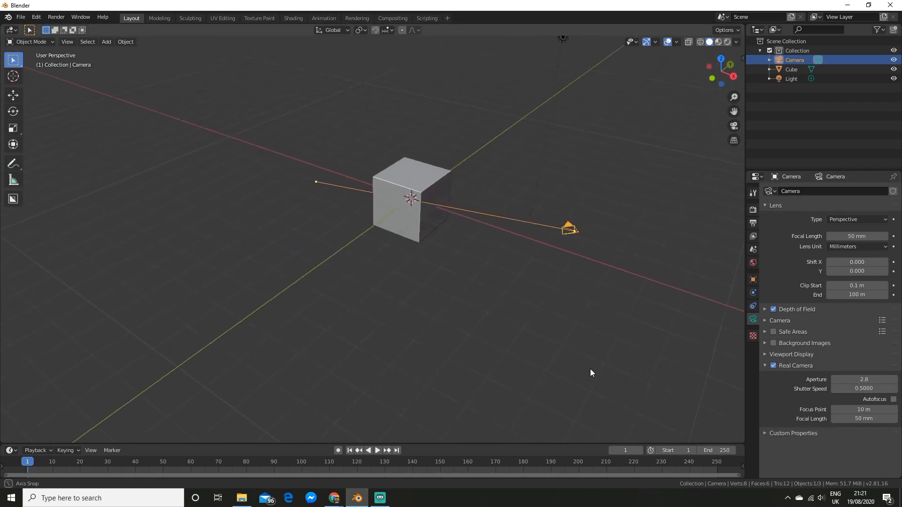
drag(590, 373, 581, 367)
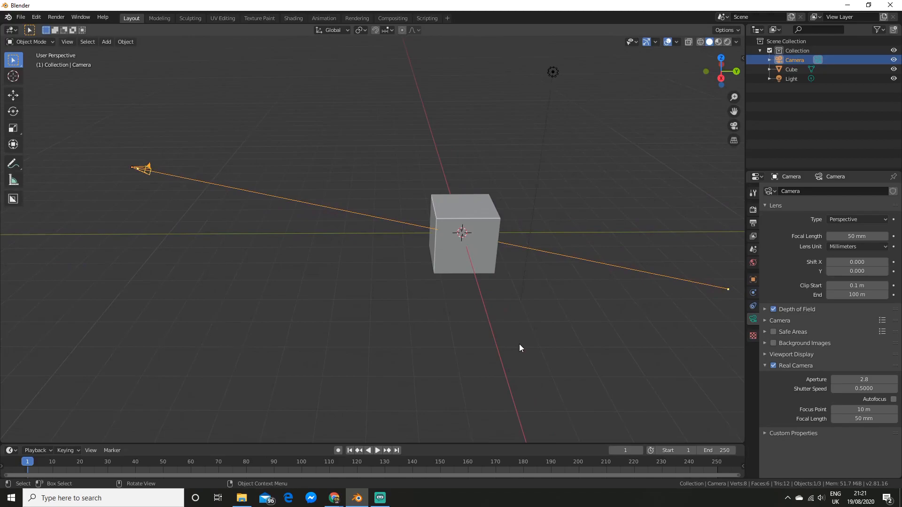
Enable the Auto Exposure checkbox in the Eevee Render Properties.
click(753, 210)
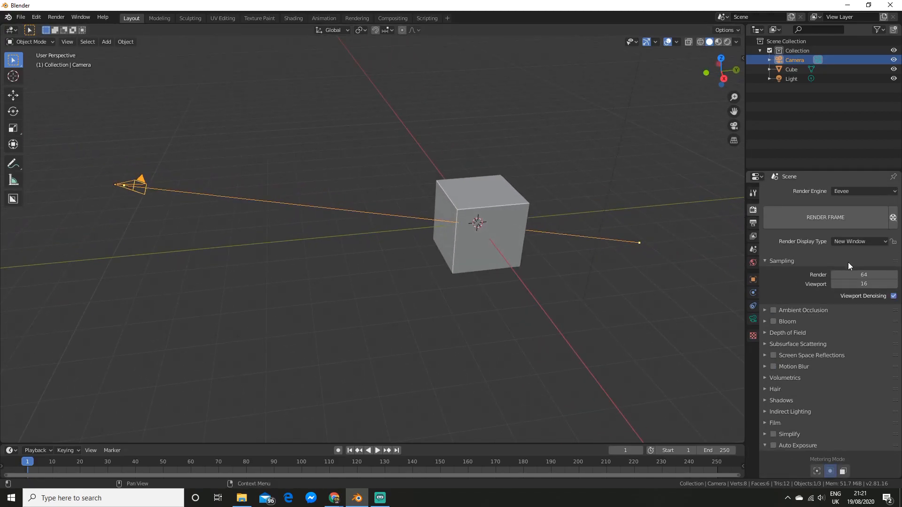
scroll(down, 3)
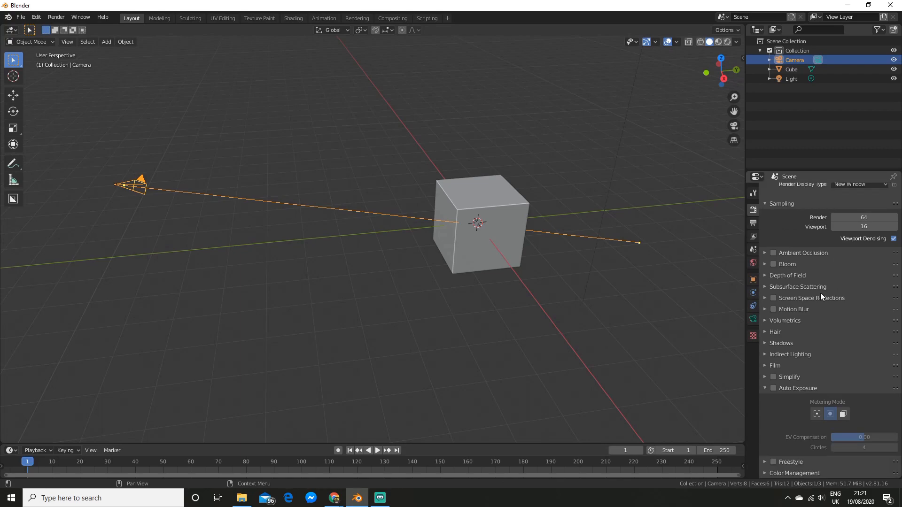
click(772, 388)
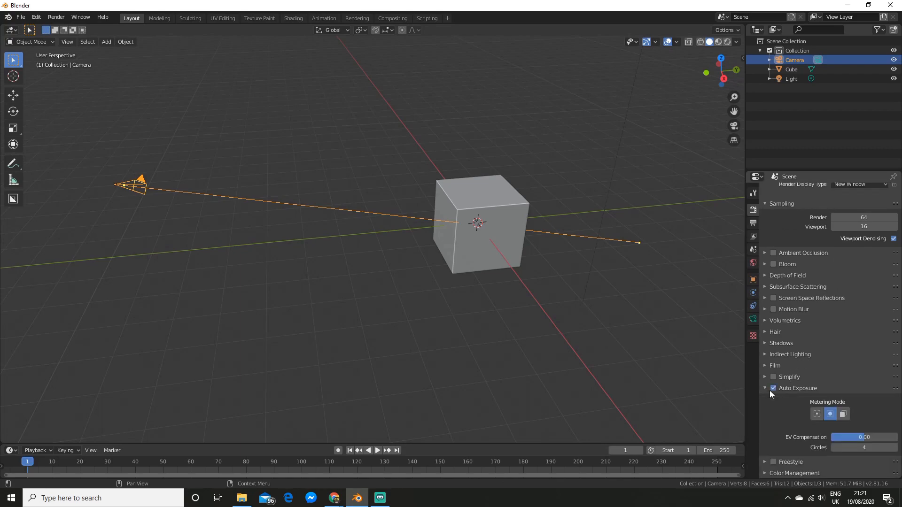
mouse_move(817, 413)
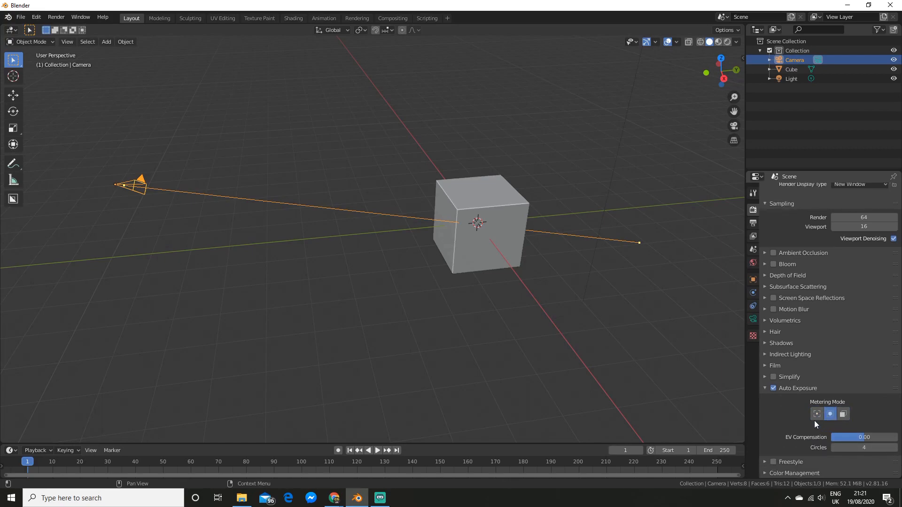
mouse_move(850, 444)
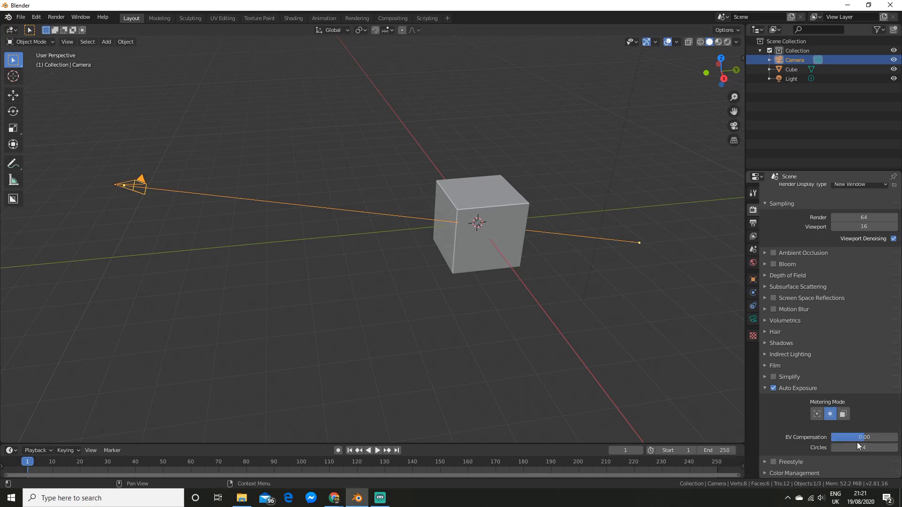
mouse_move(861, 441)
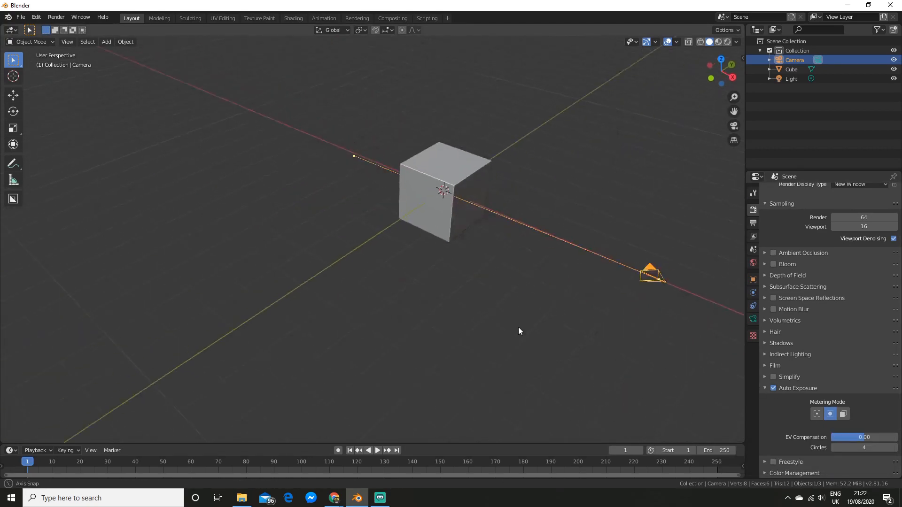
drag(520, 330, 581, 331)
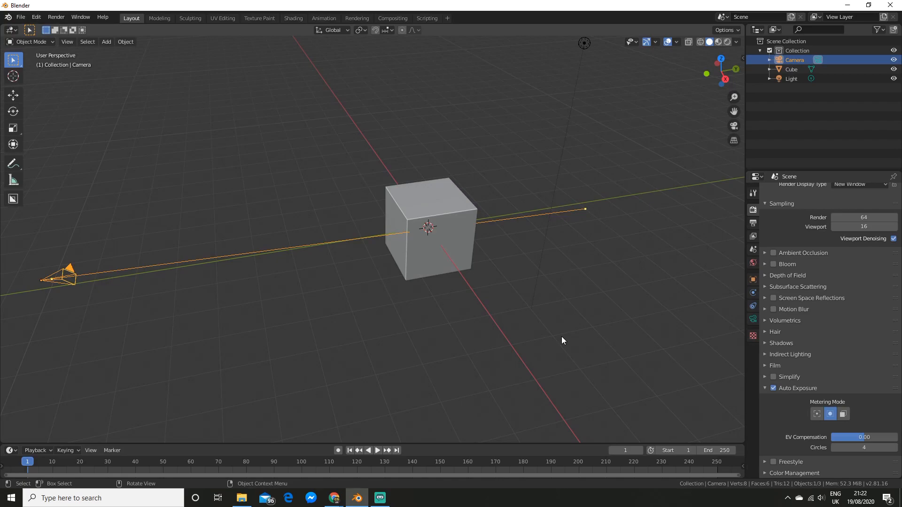
click(334, 498)
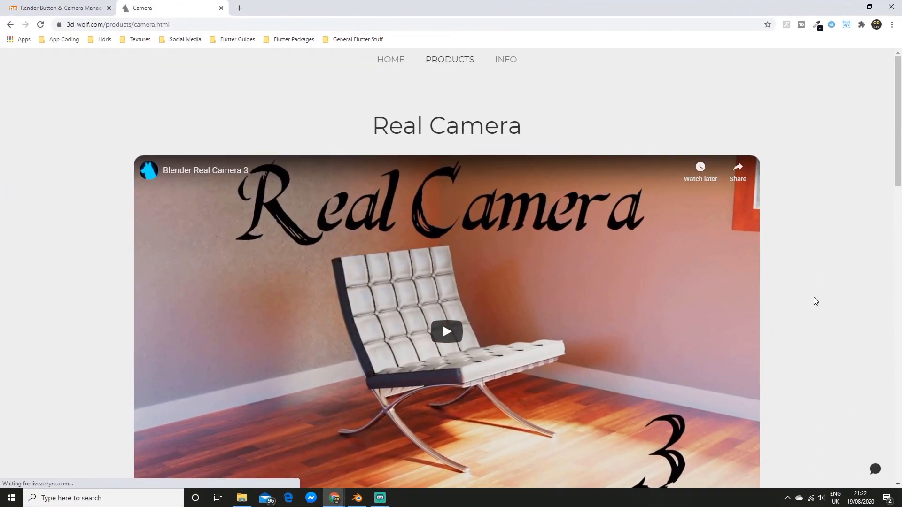
mouse_move(428, 280)
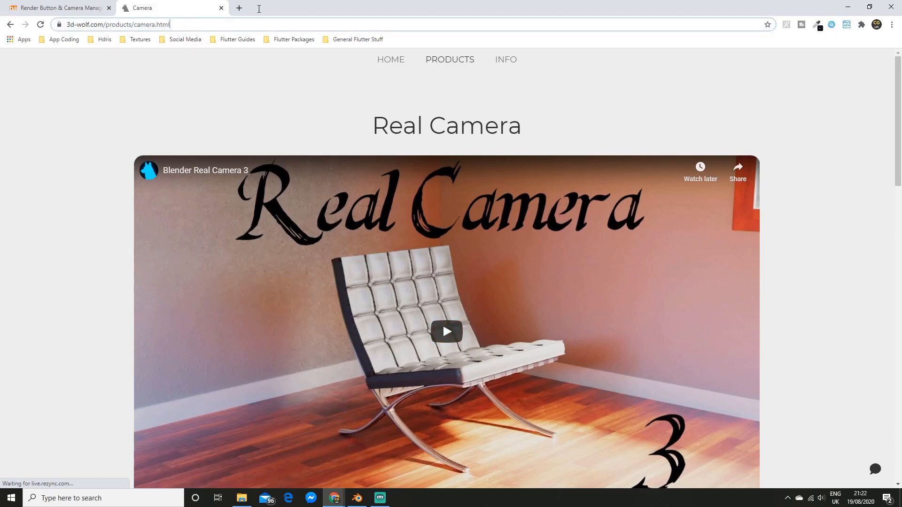
Scroll the 3d-wolf.com Real Camera page to DOWNLOAD, then switch back to Blender.
scroll(down, 3)
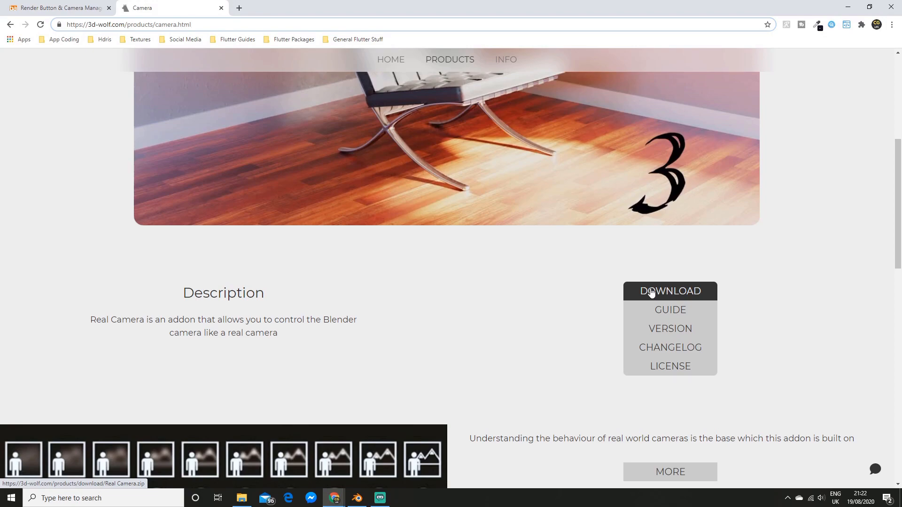
click(671, 292)
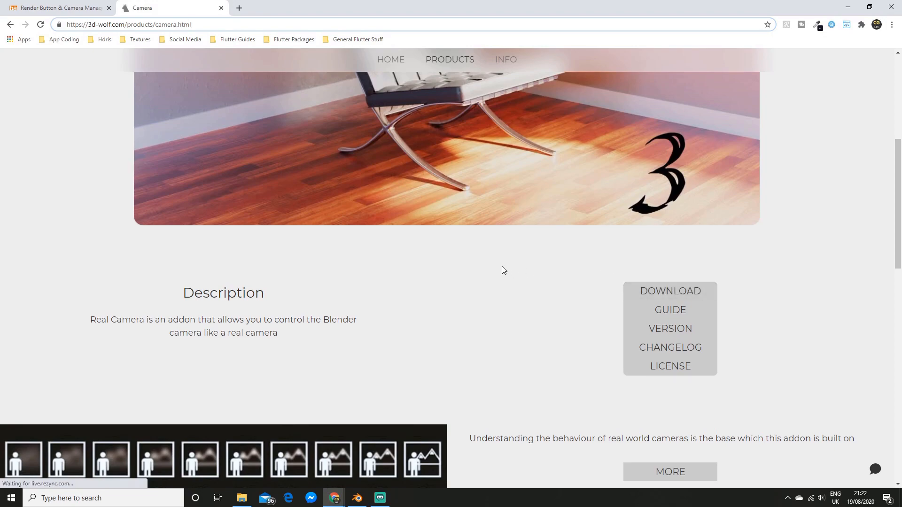
click(357, 499)
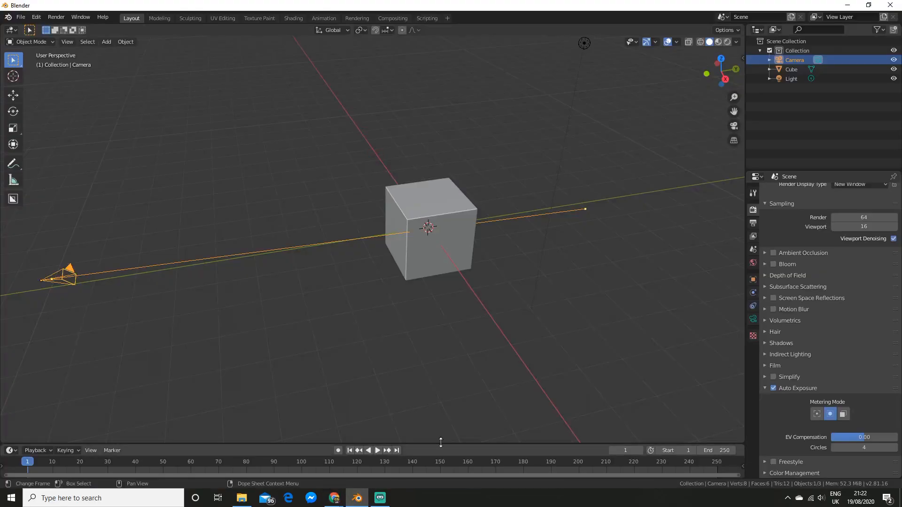